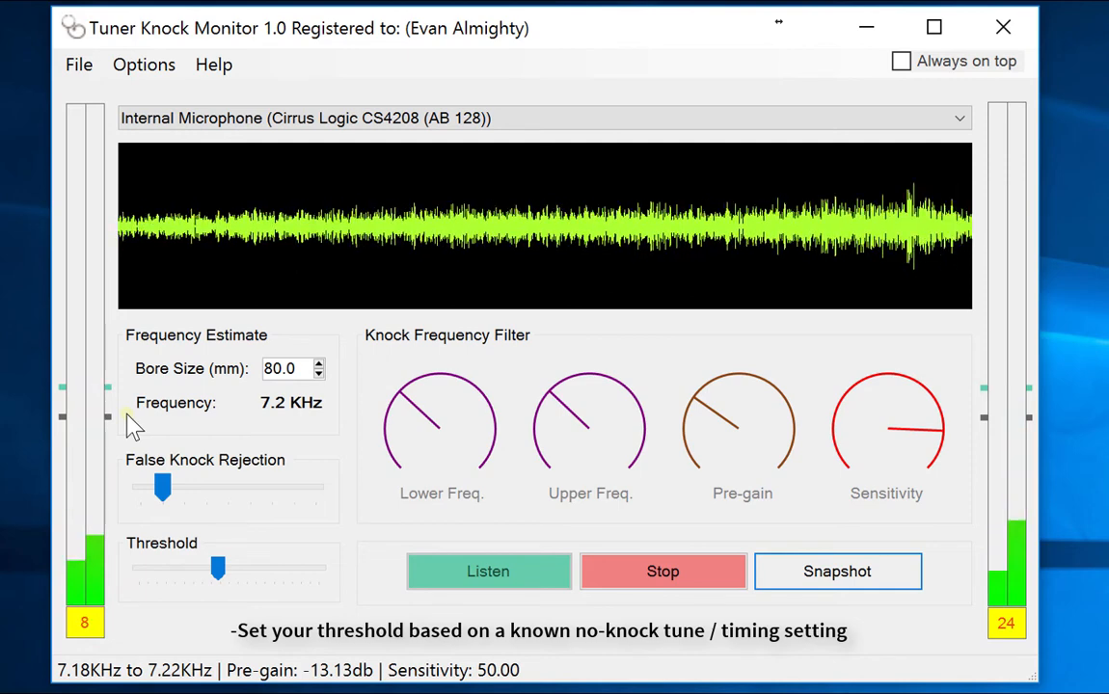
mouse_move(84, 623)
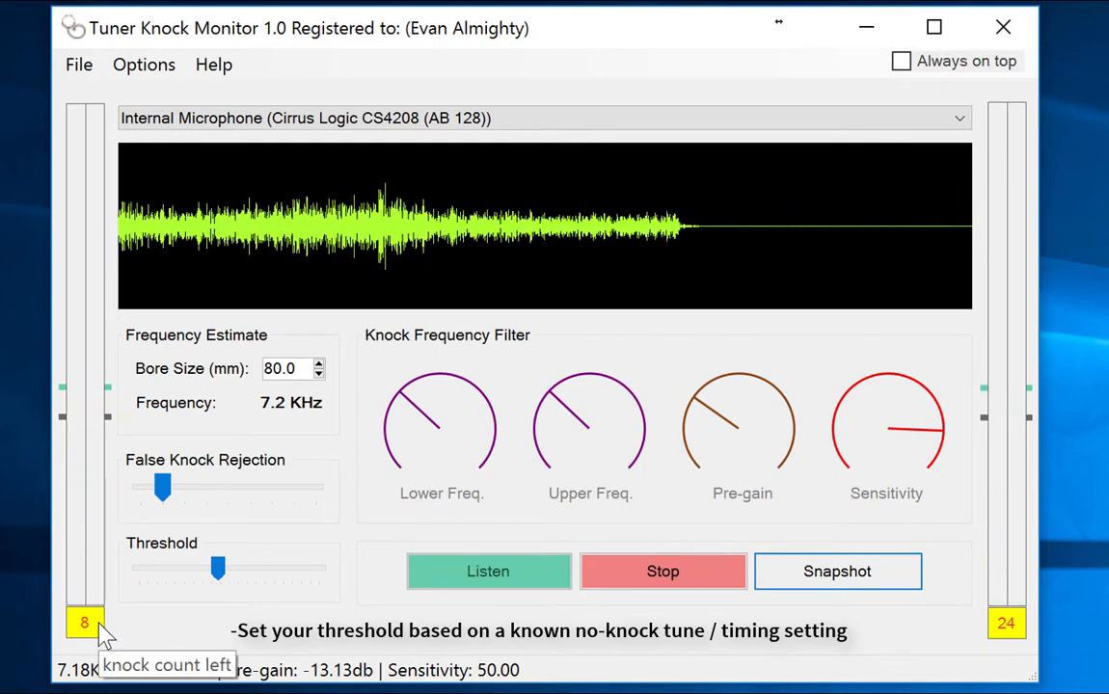
Reset the left knock counter under the VU meter to 0
left_click(84, 623)
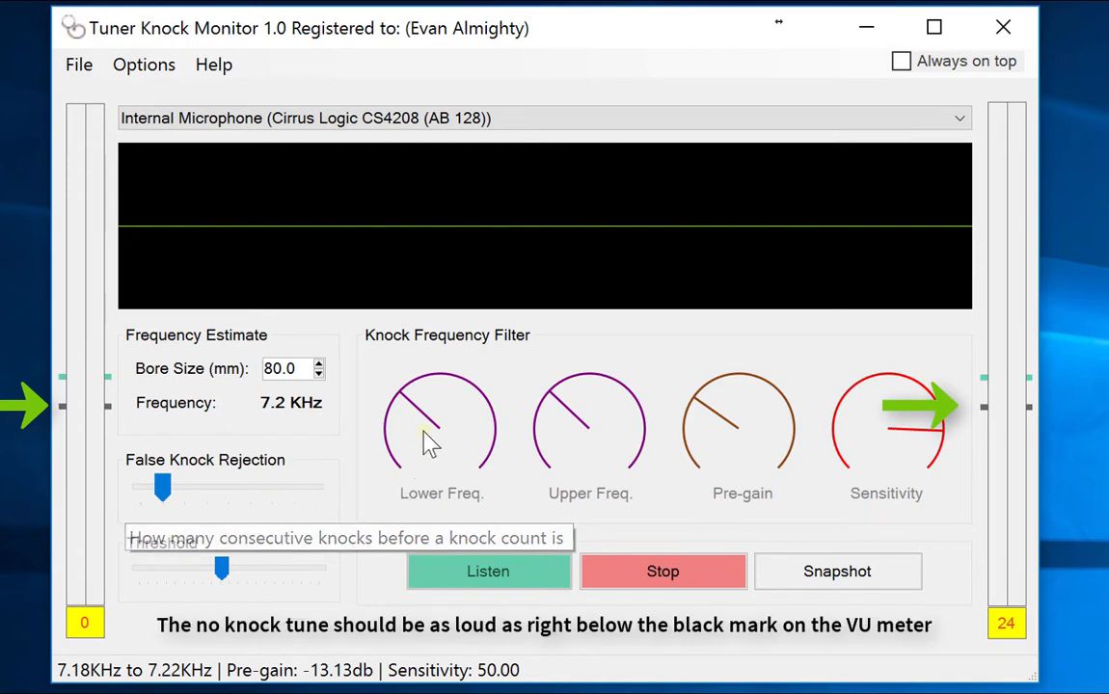
mouse_move(429, 409)
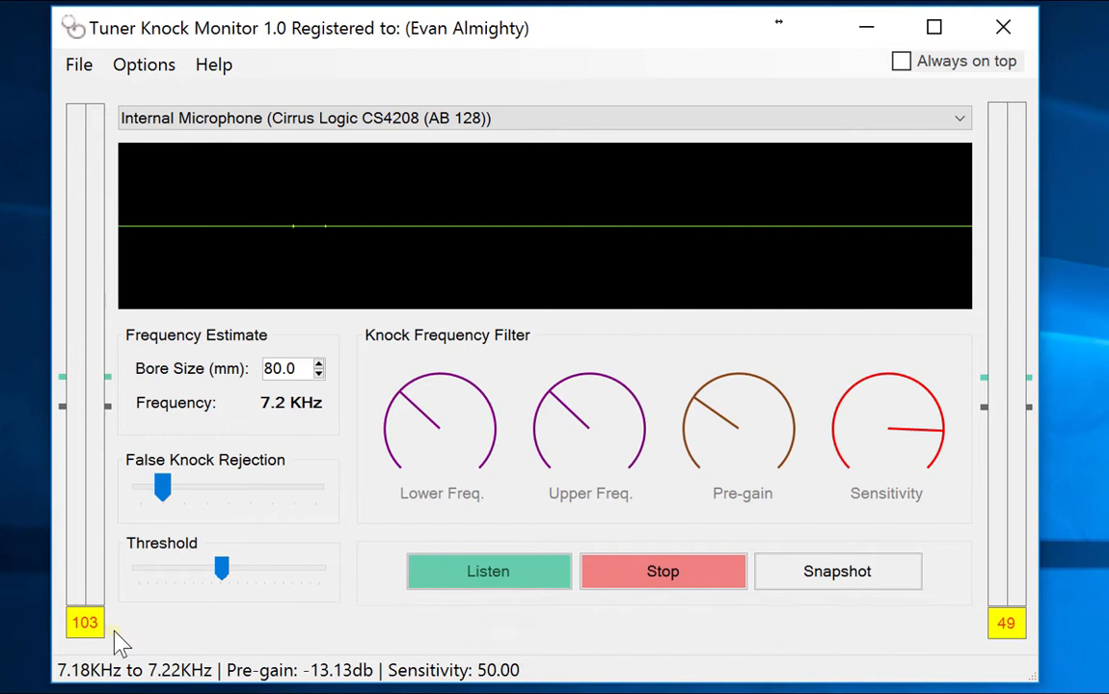
mouse_move(248, 436)
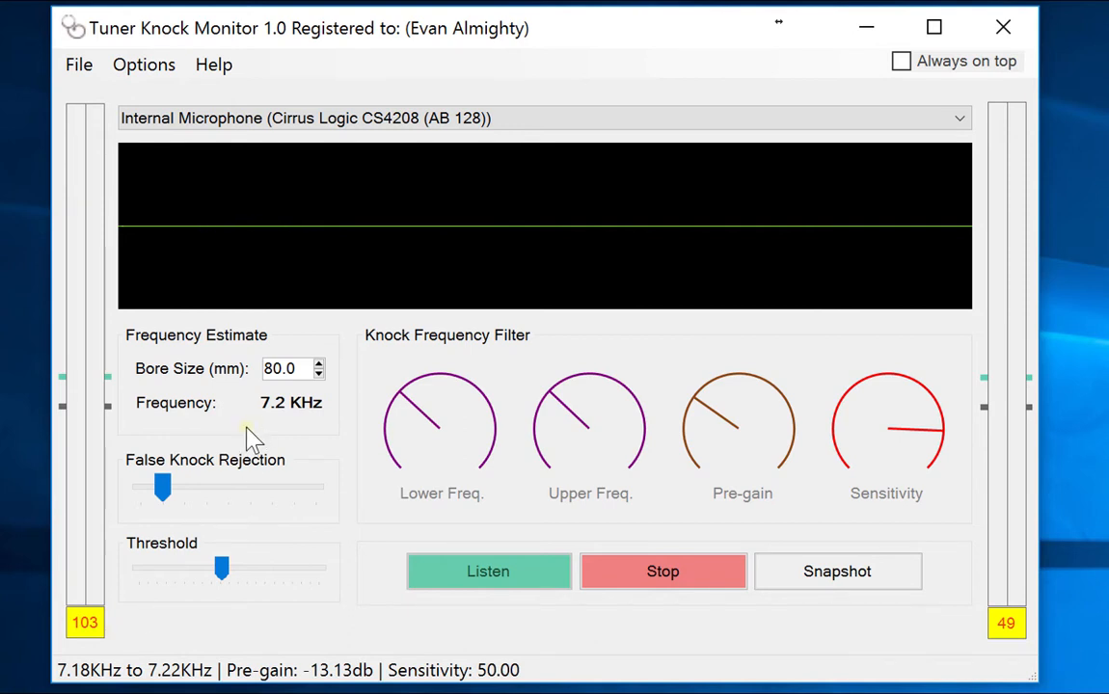
Step the Bore Size spinner up from 80.0 toward 89.0 mm and beyond
left_click(318, 374)
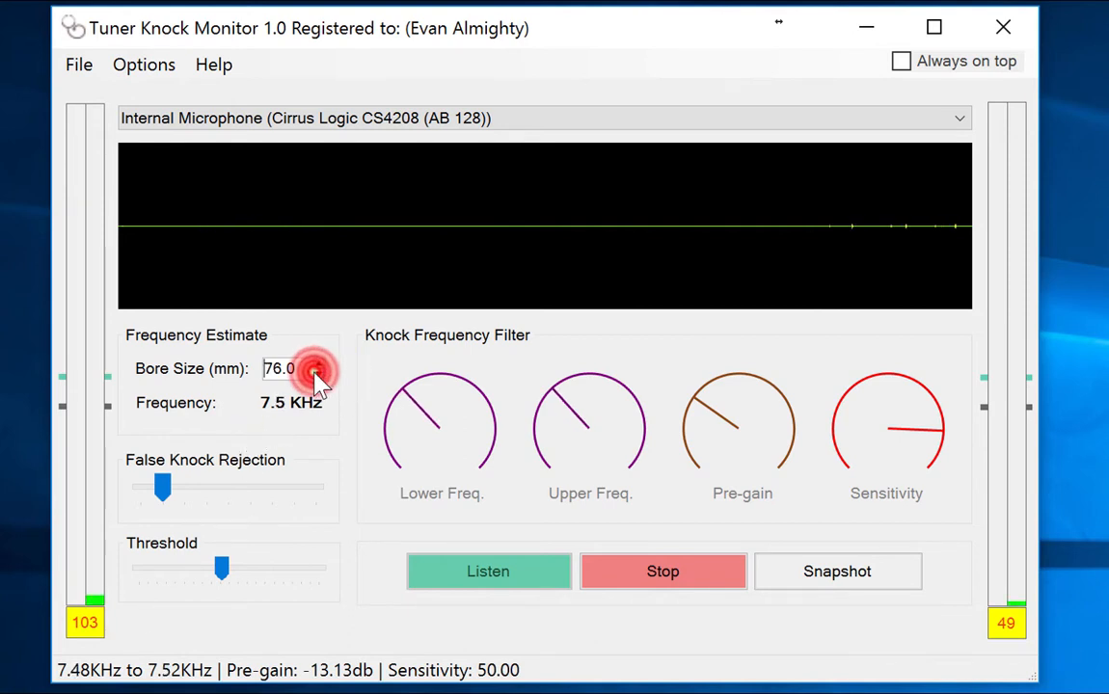
left_click(320, 363)
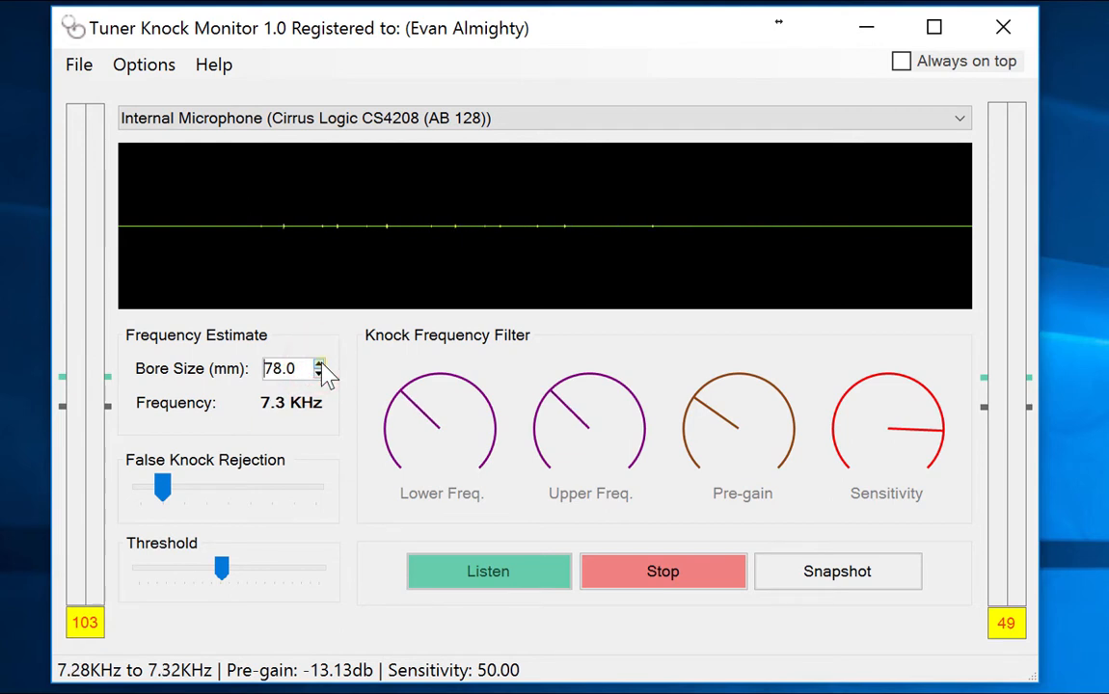
left_click(321, 368)
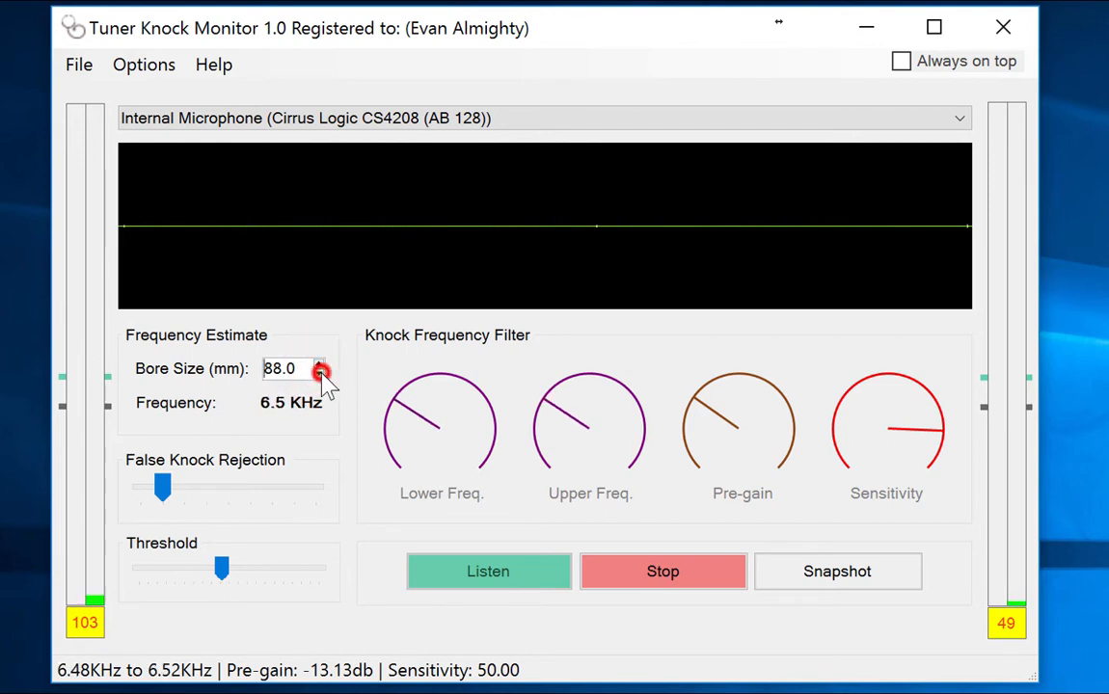
left_click(320, 364)
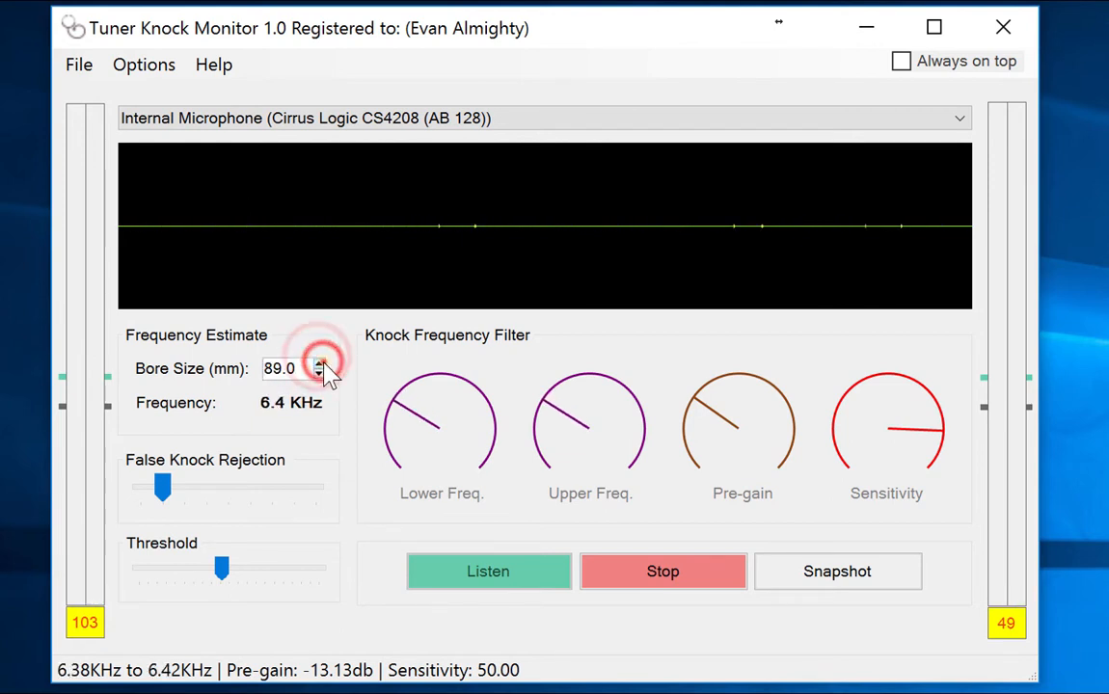
left_click(319, 363)
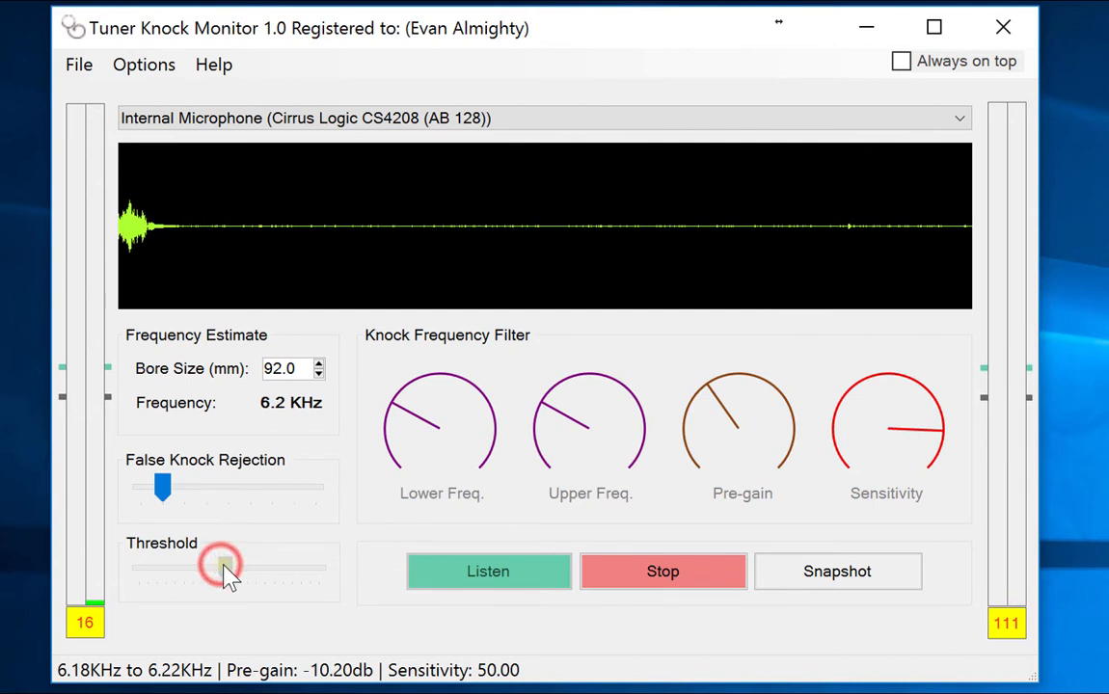
Nudge the Threshold slider slightly right to raise the knock threshold
left_click(222, 567)
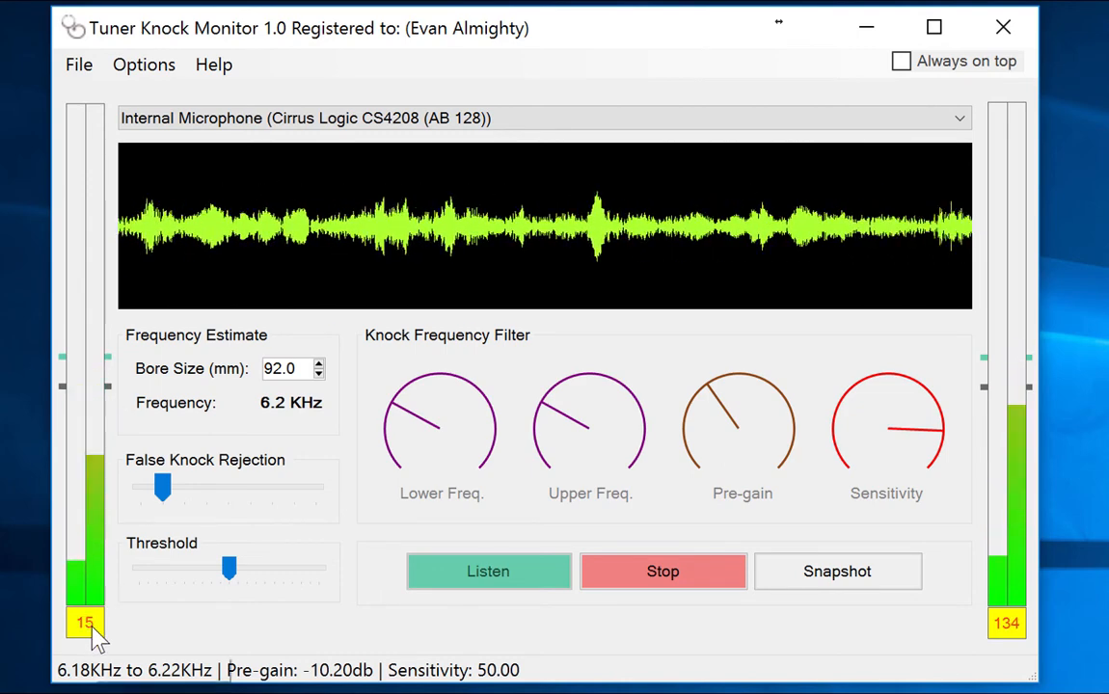
Reset the left and right knock counters to 0
left_click(230, 568)
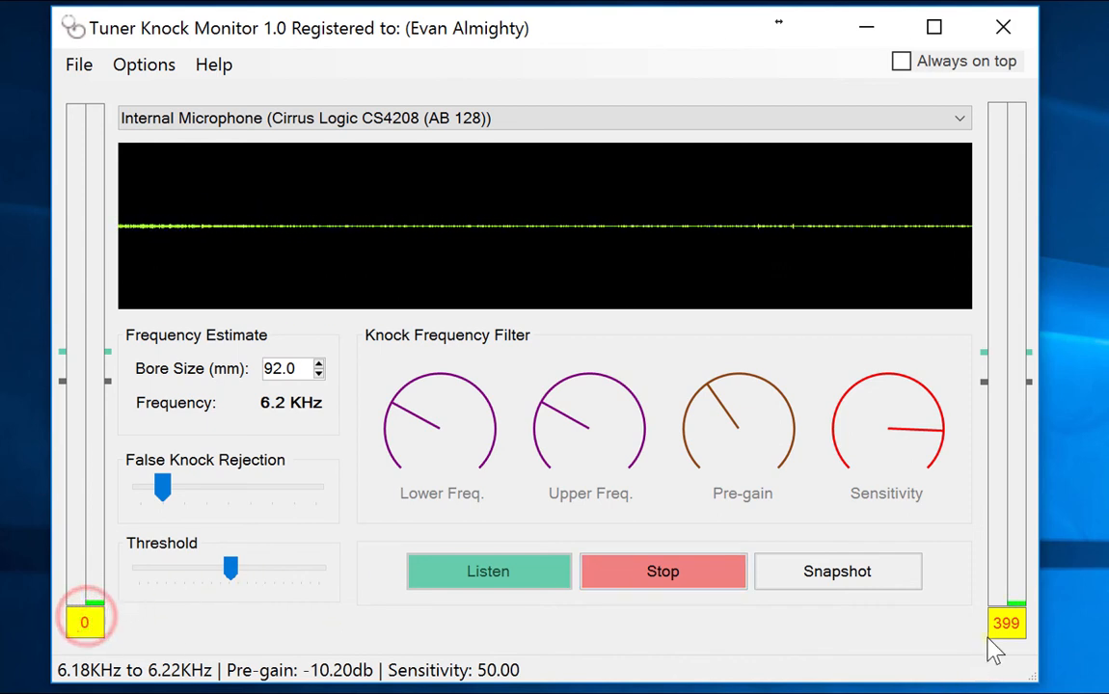
left_click(663, 570)
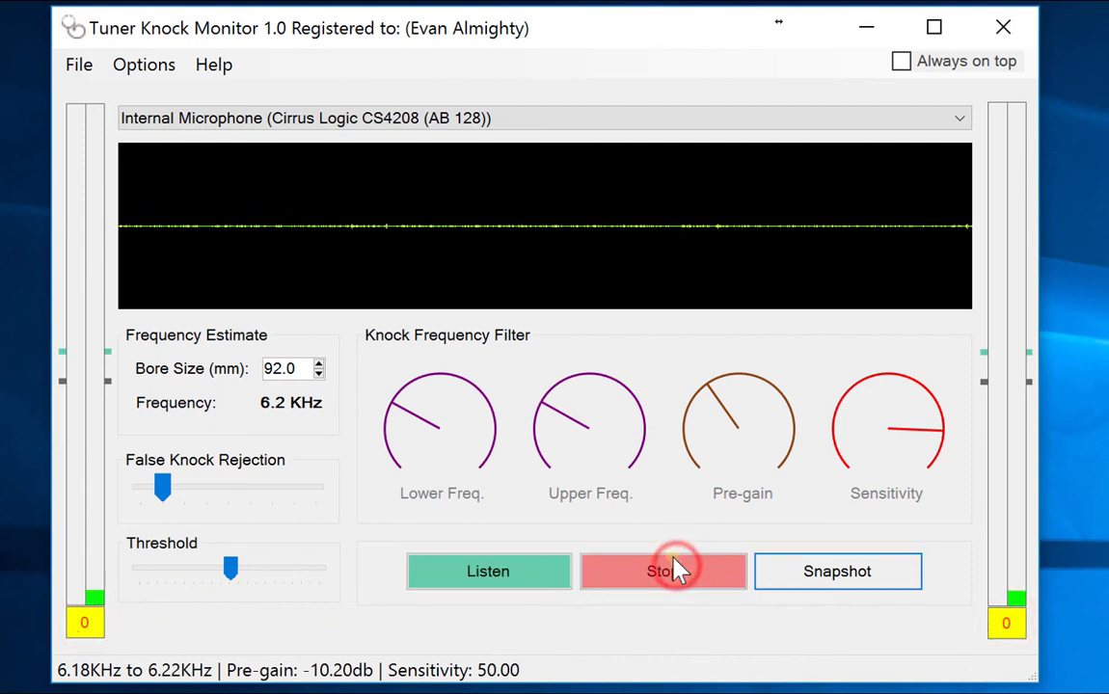